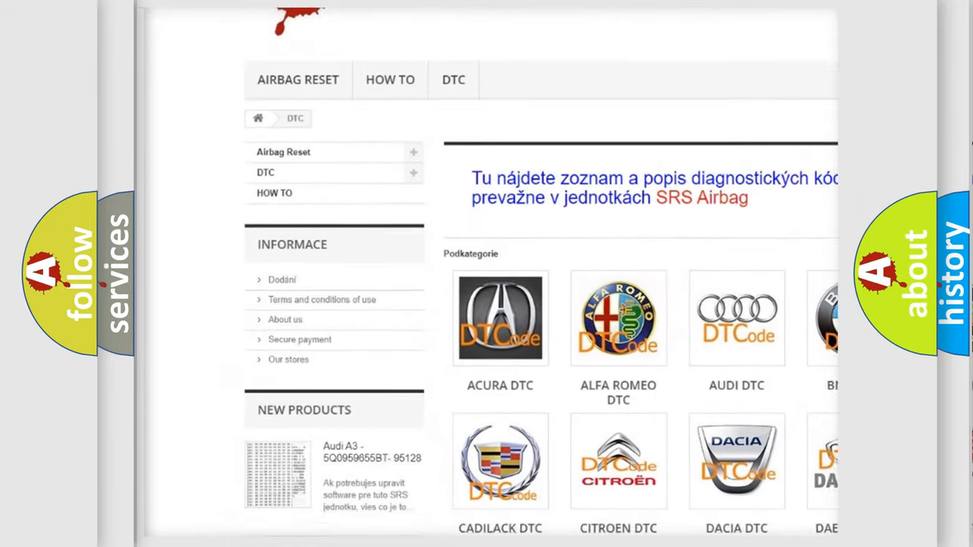
pyautogui.scroll(-3)
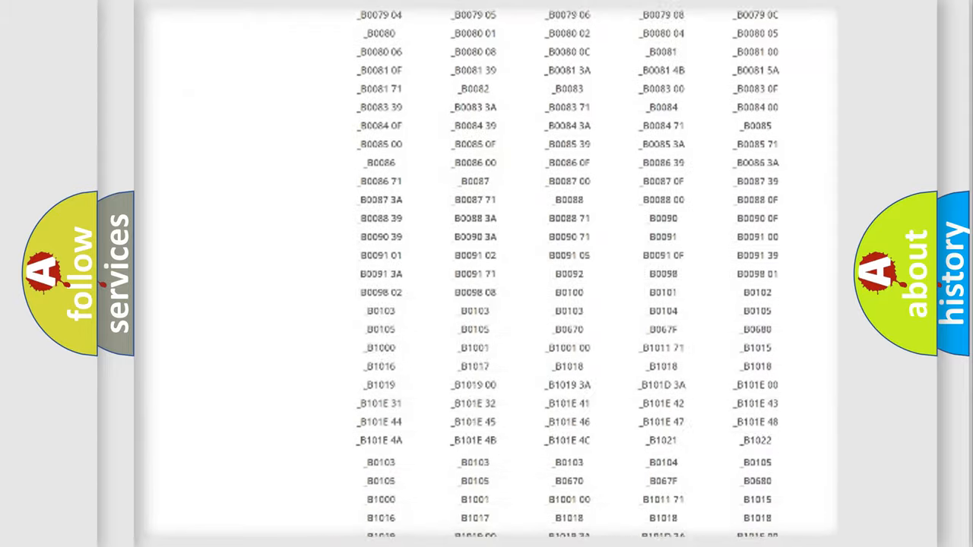
pyautogui.scroll(-3)
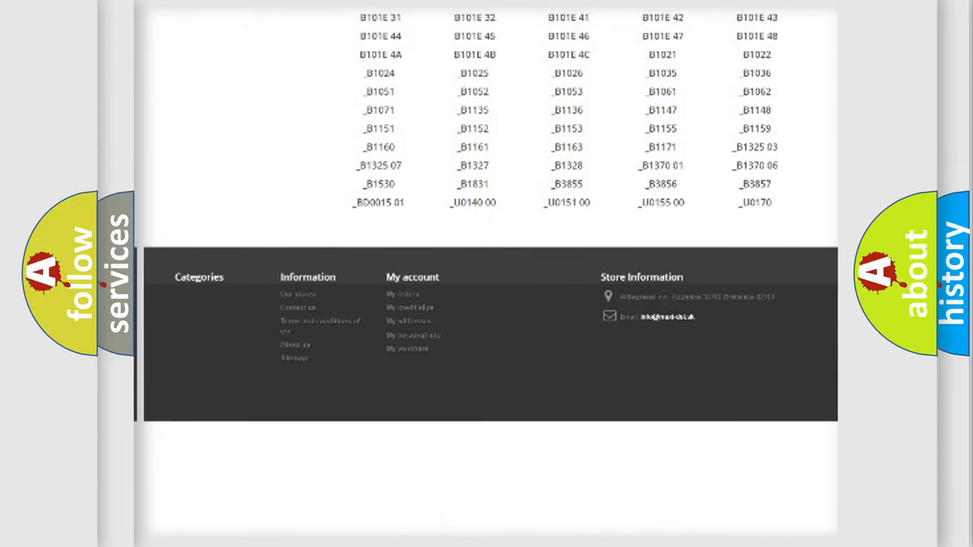